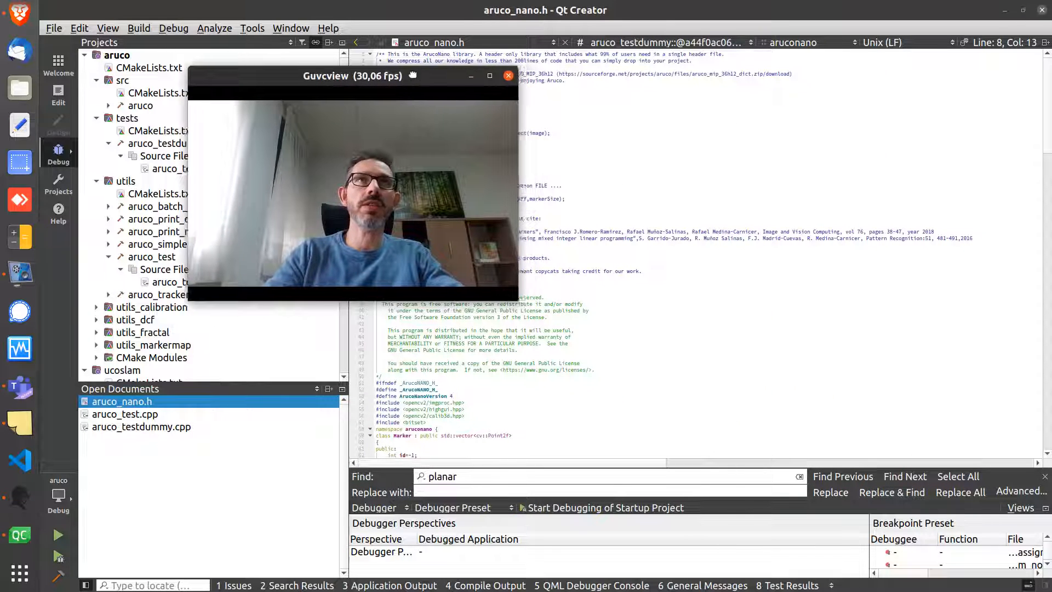
- Show aruco_test.cpp from the Open Documents list in the editor
drag(352, 75, 206, 64)
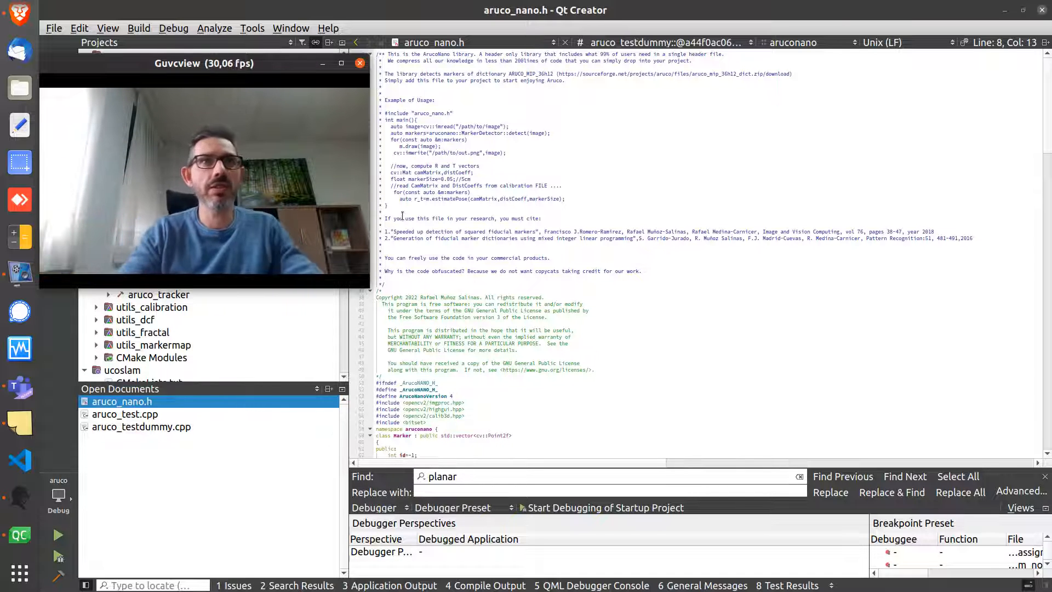
scroll(down, 3)
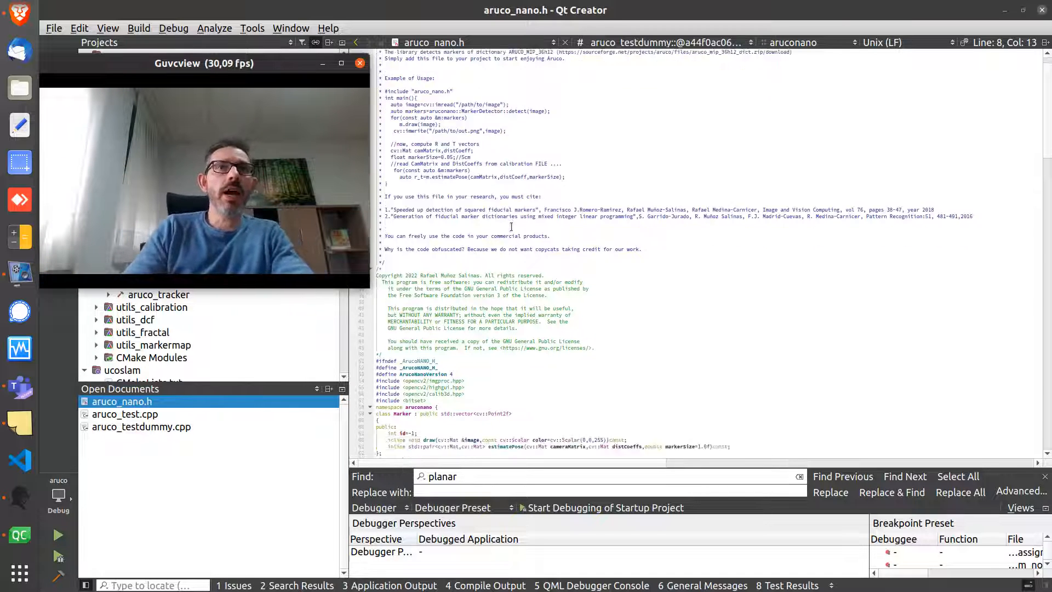
scroll(down, 3)
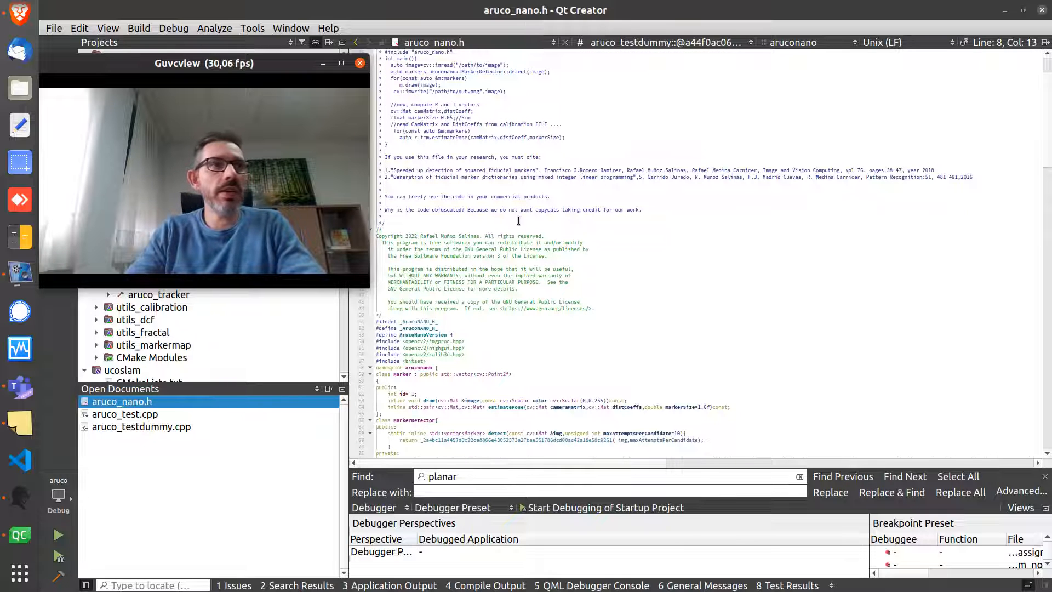
click(125, 414)
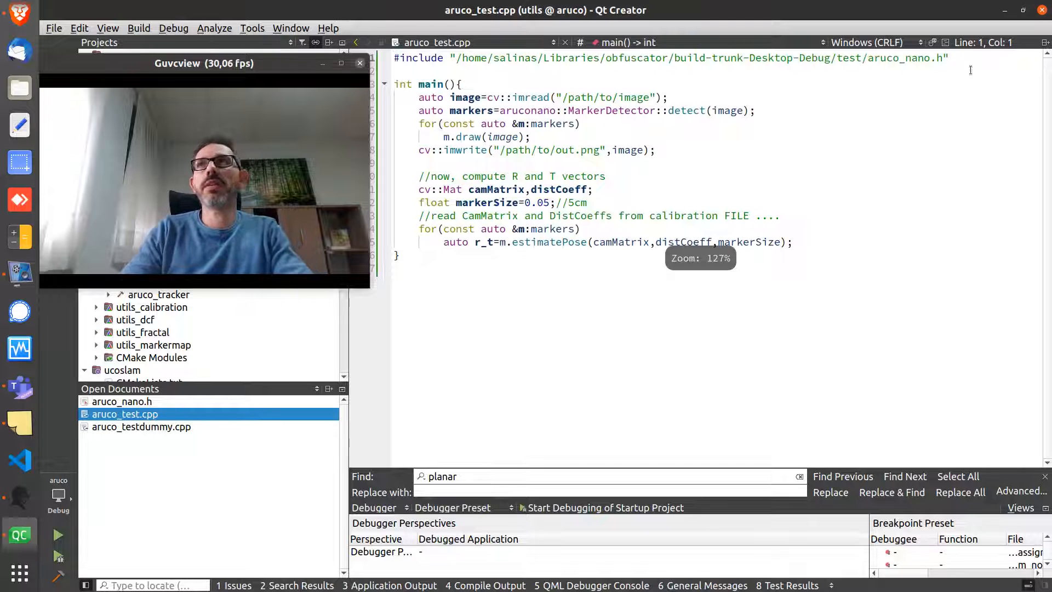
- Walk through the main function that detects markers, draws them and estimates poses
click(664, 97)
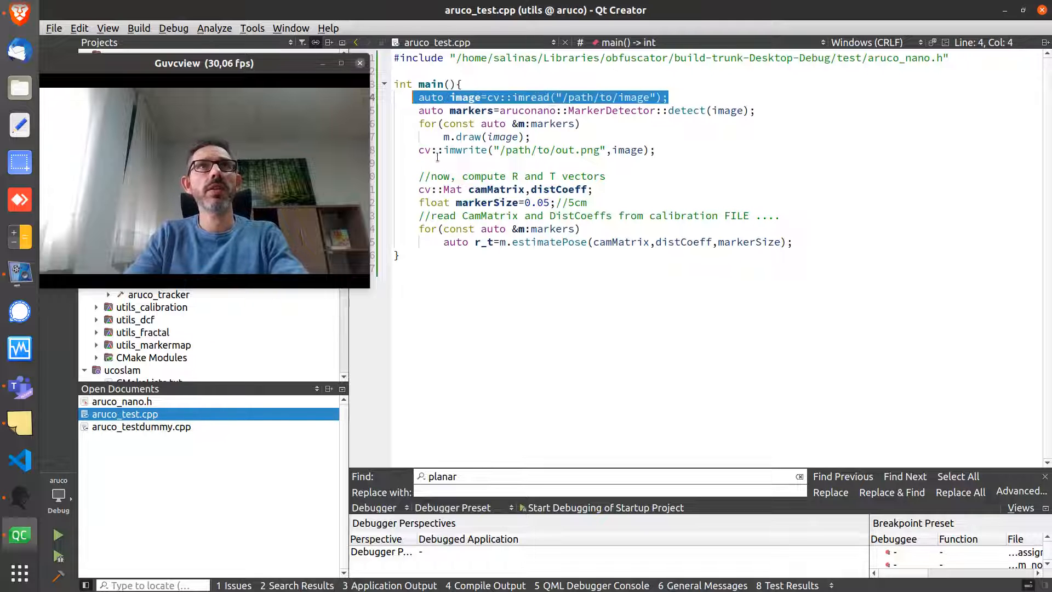
click(686, 109)
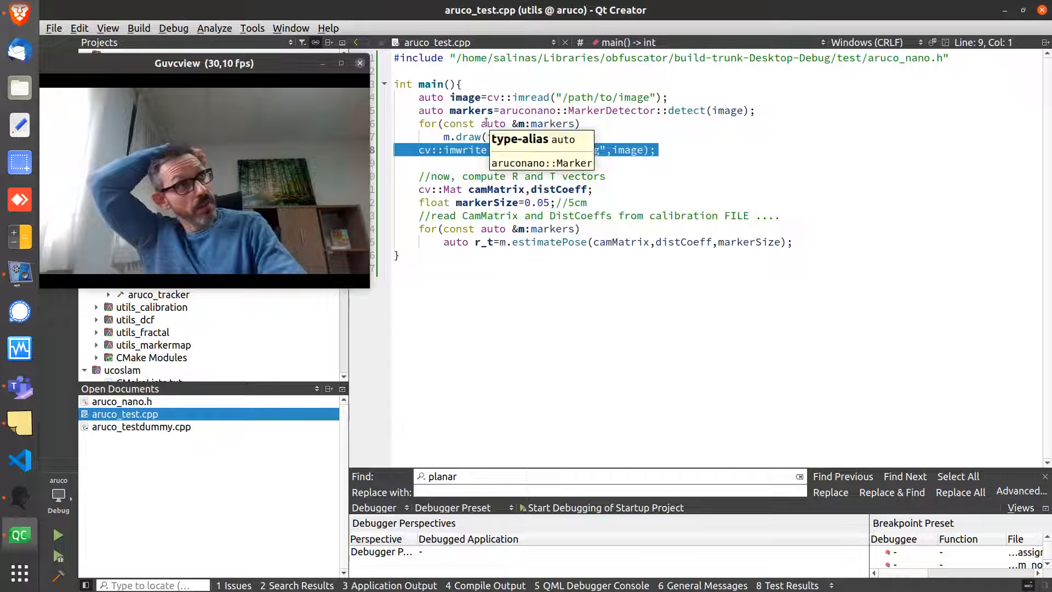
click(492, 124)
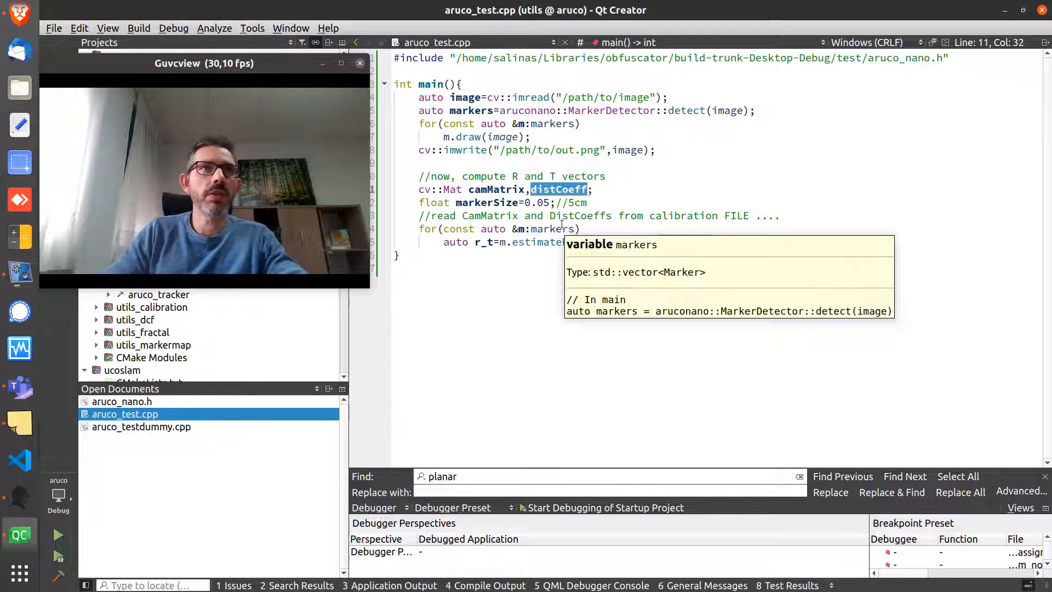
- Complete the estimatePose call with (camMatrix,distCoeff,markerSize) and highlight the marker whose pose is estimated
text((camMatrix,distCoeff,markerSize);)
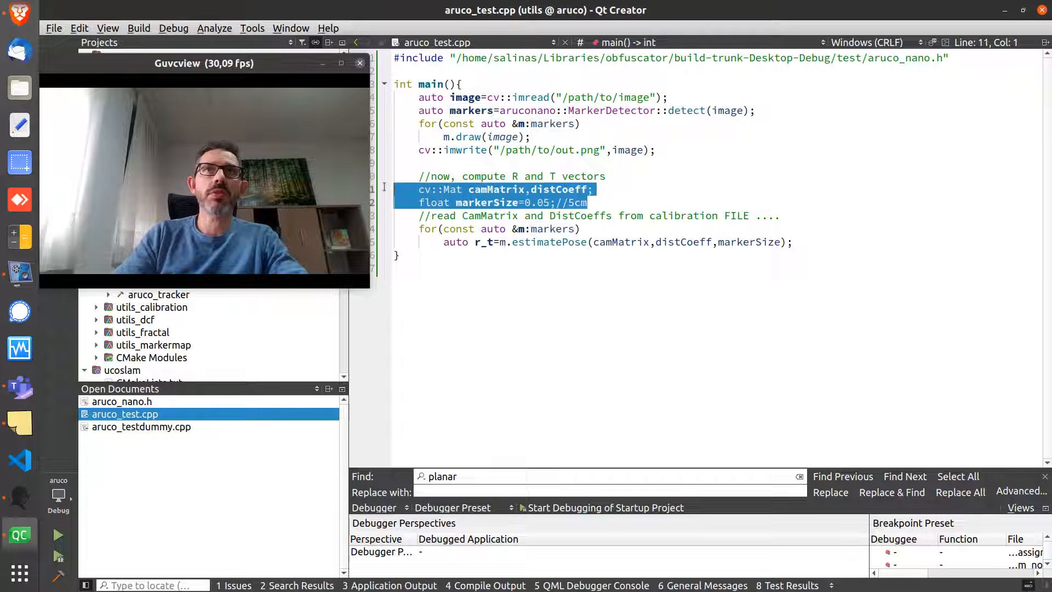
double_click(486, 203)
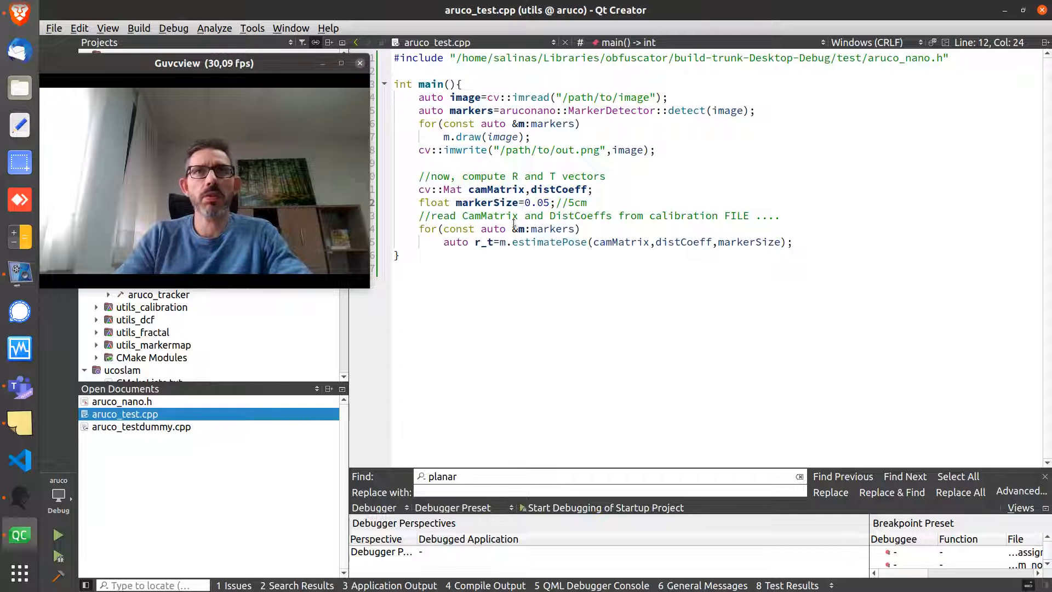
triple_click(496, 228)
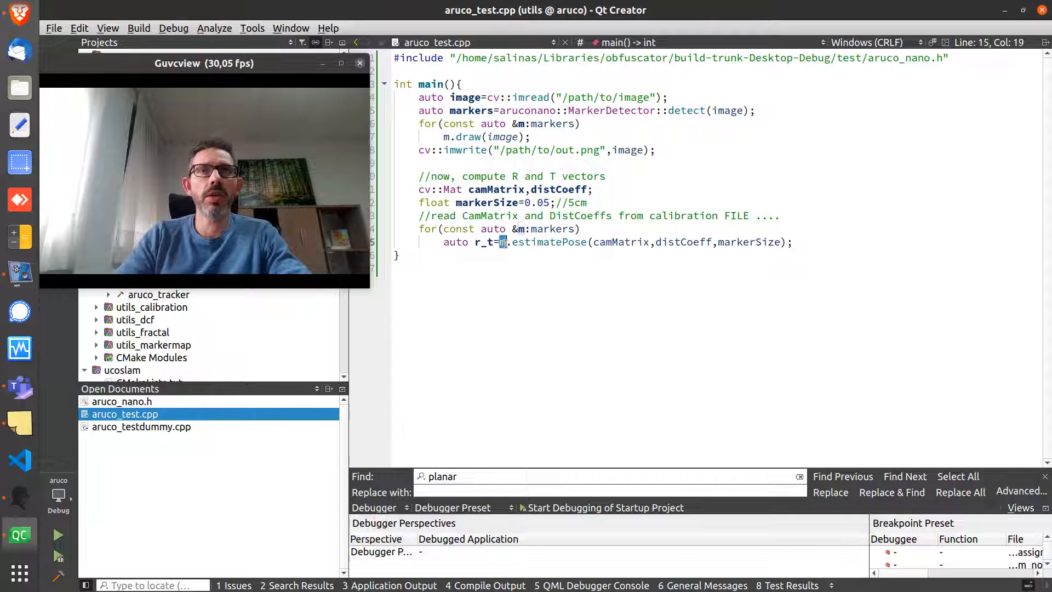
- Highlight the pose-estimation arguments and the usage-example lines in the aruco_nano.h header comment
double_click(549, 241)
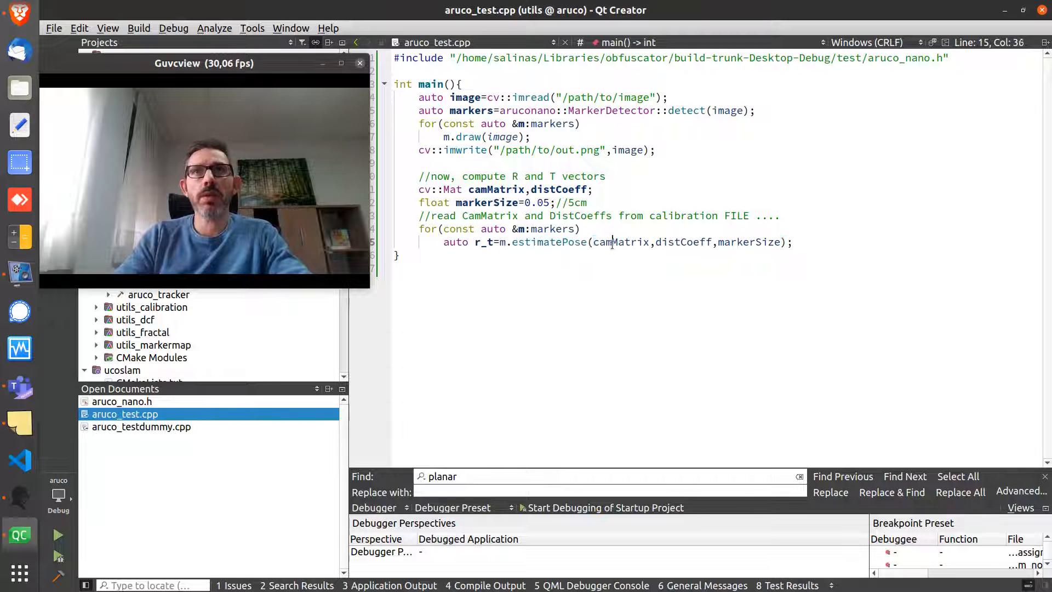
double_click(683, 241)
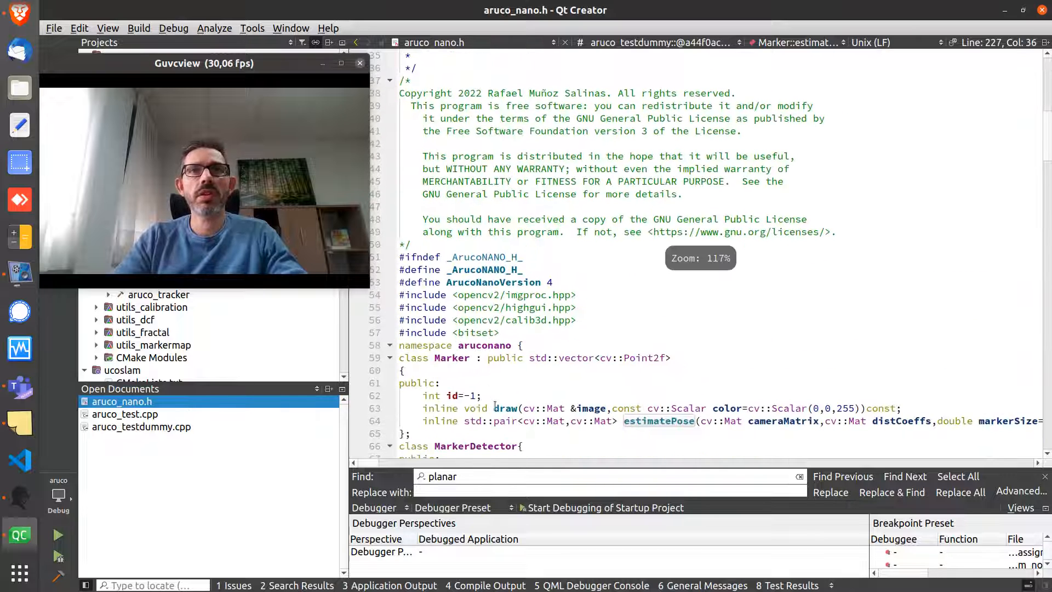
double_click(544, 421)
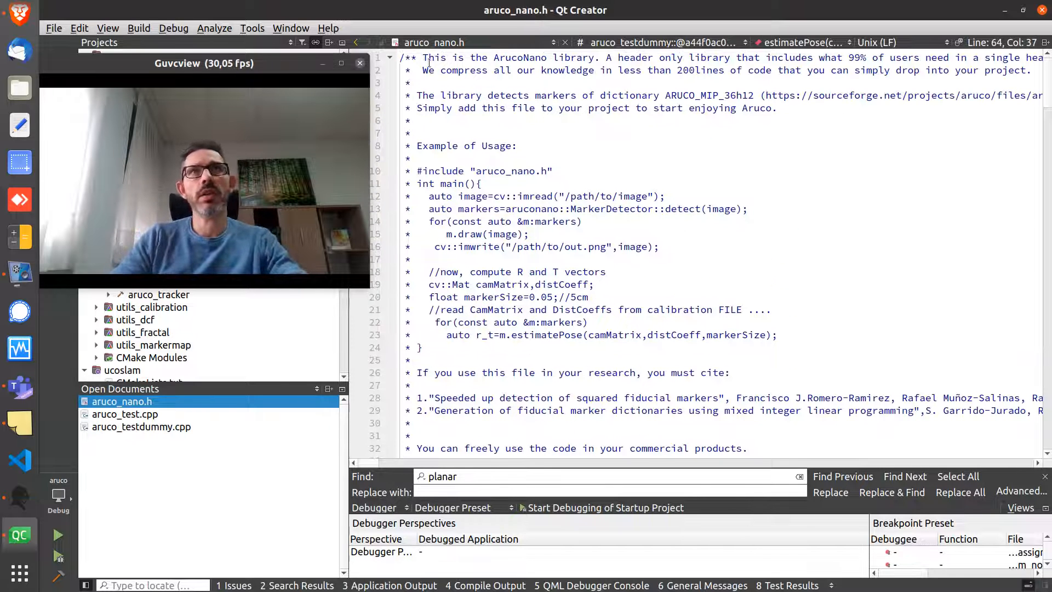
drag(416, 146, 423, 348)
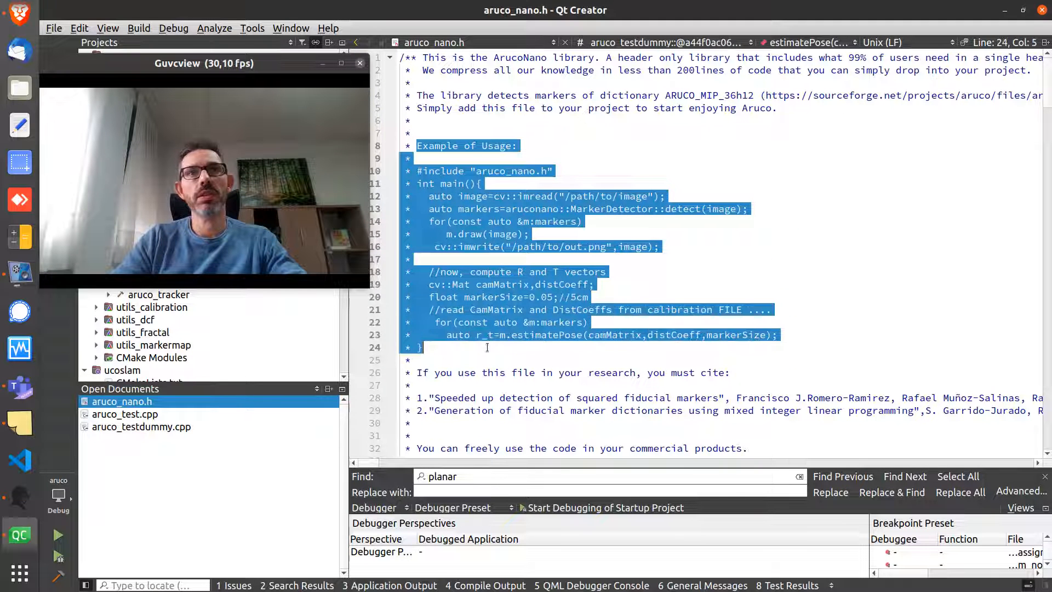
scroll(down, 3)
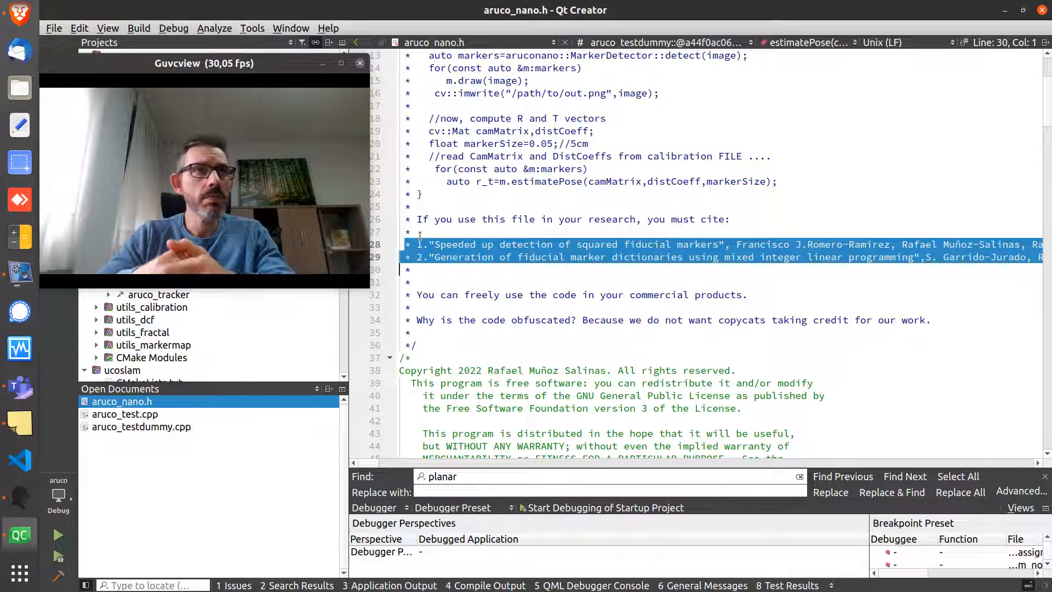
scroll(down, 3)
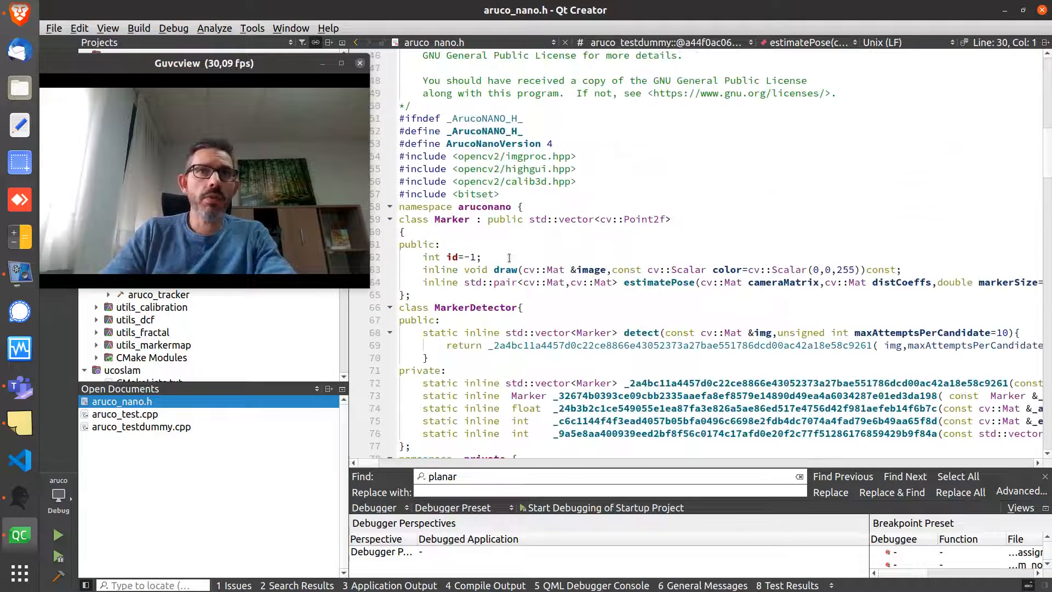
scroll(down, 3)
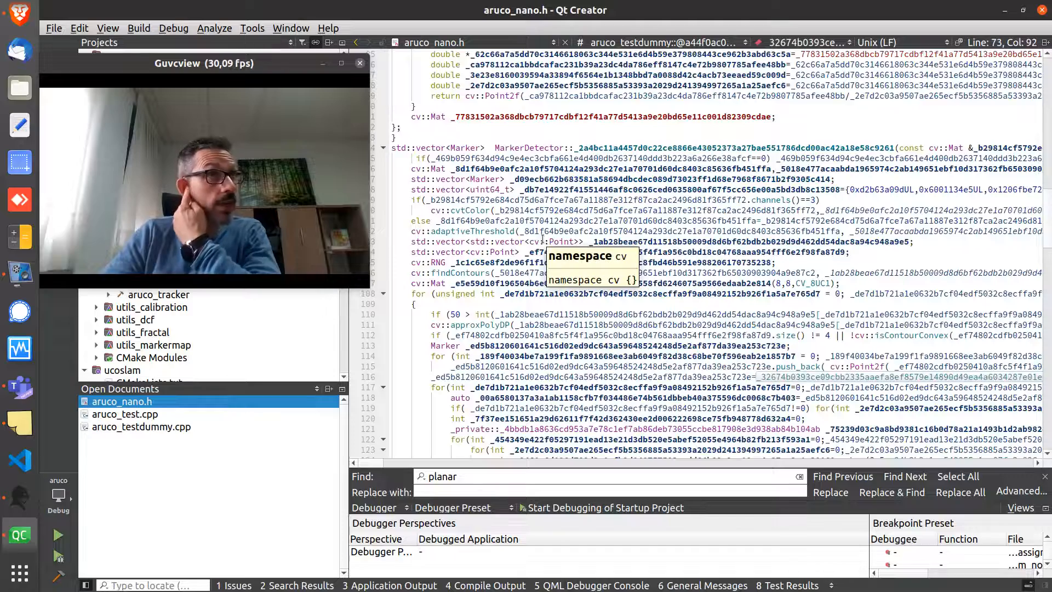
scroll(down, 3)
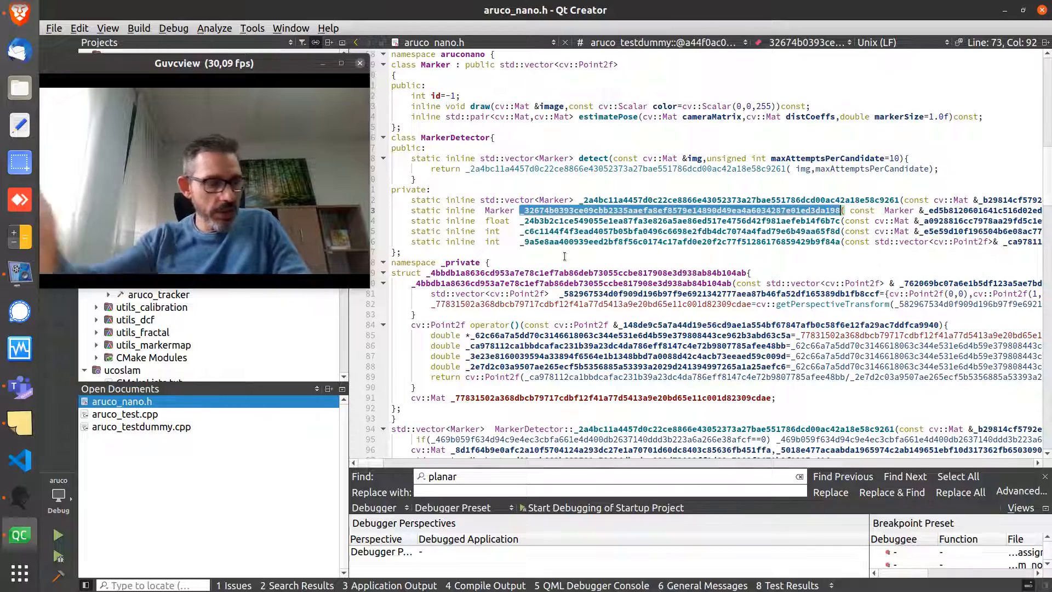
scroll(down, 3)
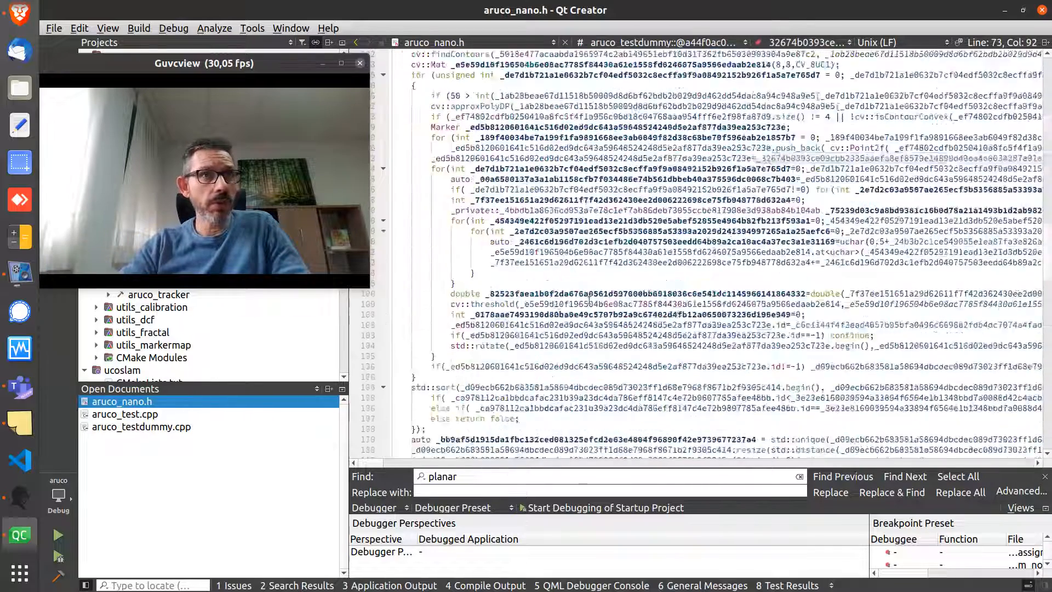
scroll(down, 3)
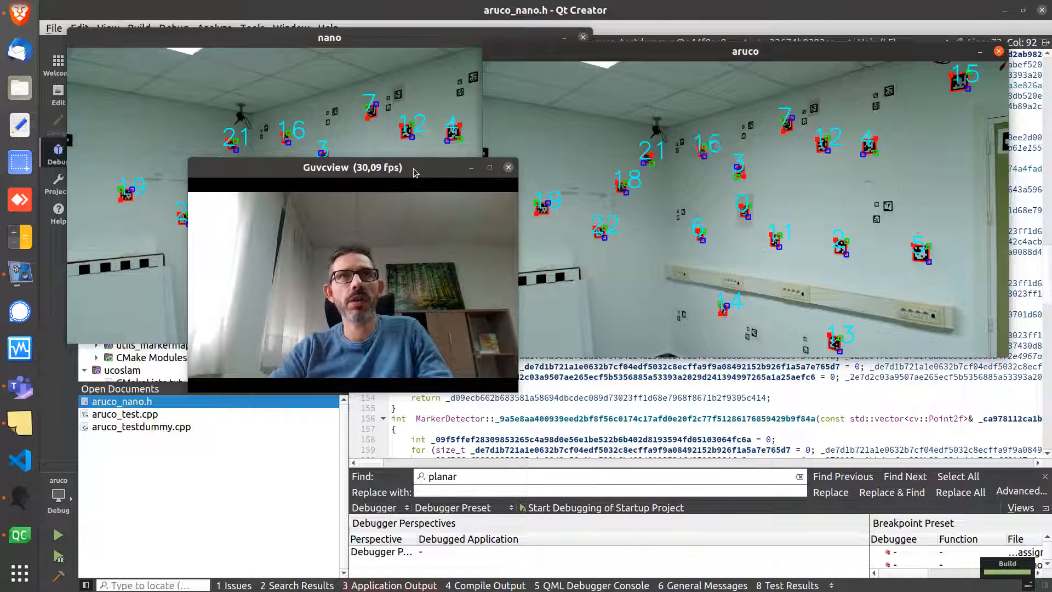
- Arrange the nano and aruco detection windows side by side on the wall image
drag(352, 166, 366, 348)
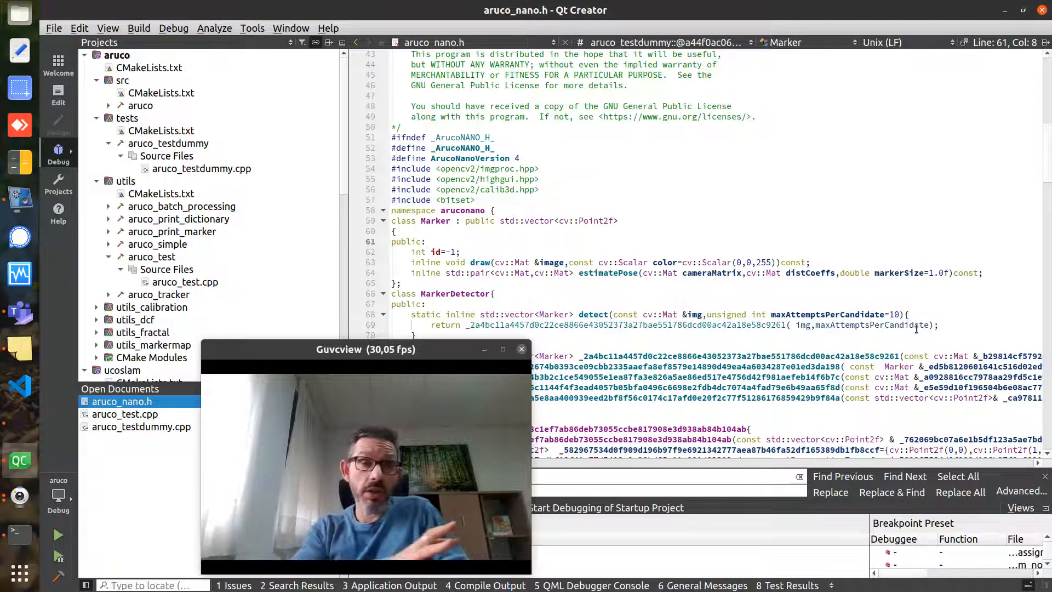
click(426, 241)
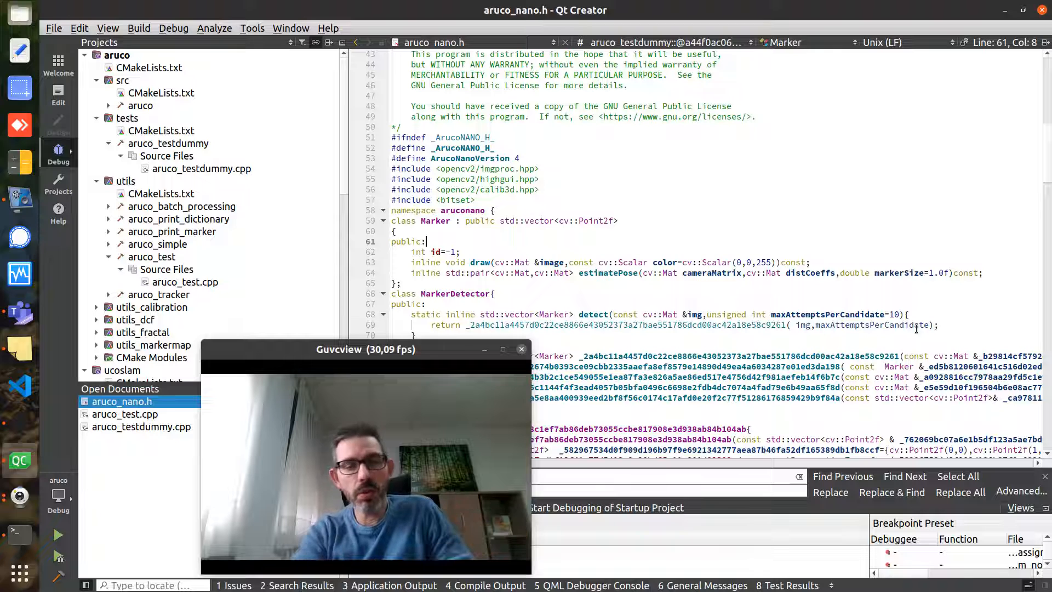